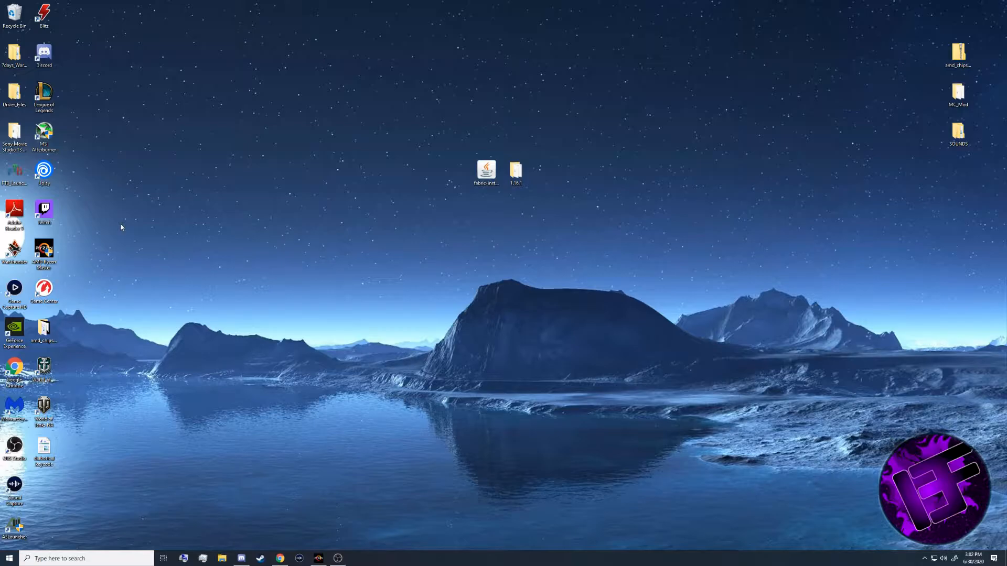
{"action": "mouse_move", "coordinate": [170, 224]}
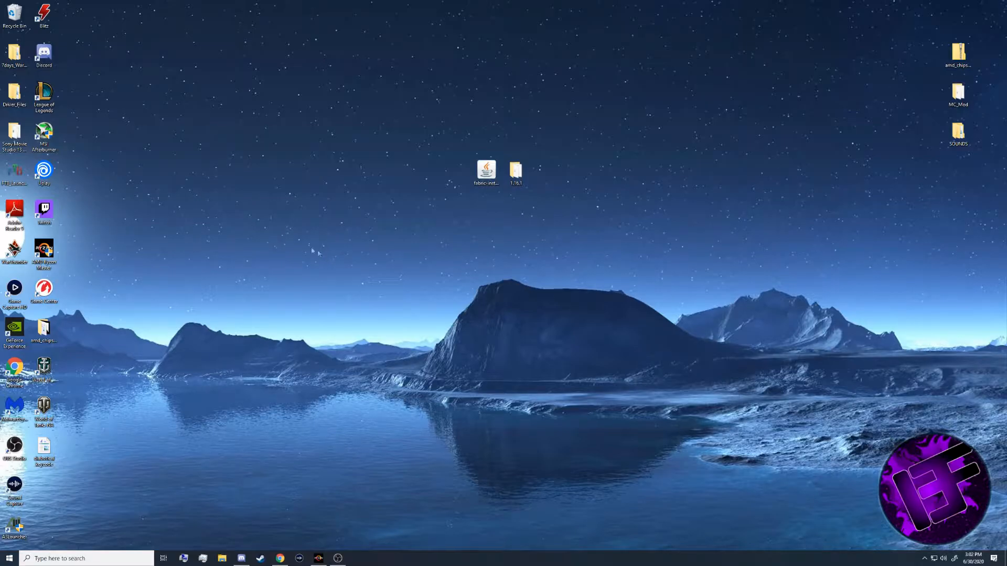
- Launch the Minecraft Launcher and show the Java Edition play page with the 1.16.1 release
{"action": "left_click", "coordinate": [356, 558]}
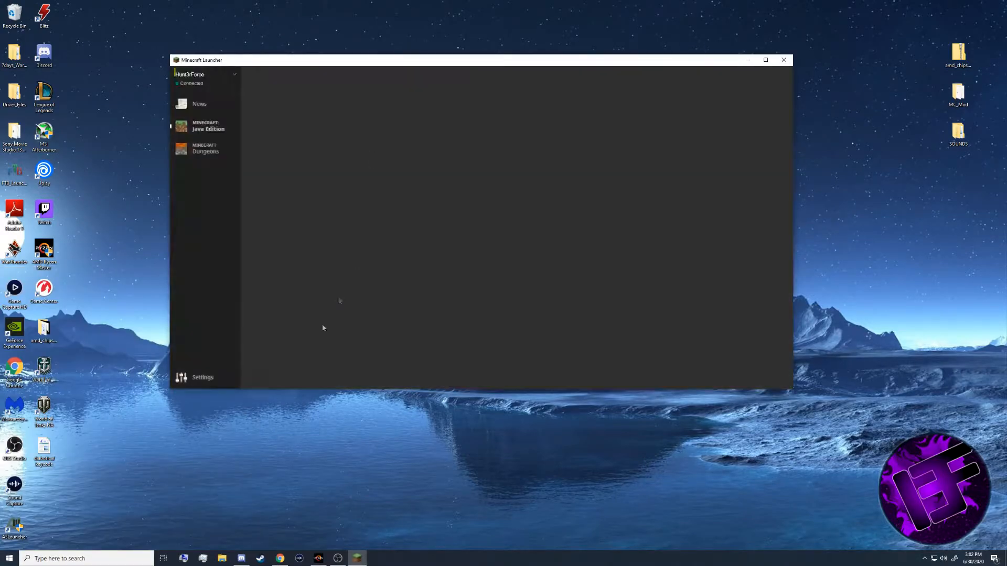
{"action": "left_click", "coordinate": [206, 126]}
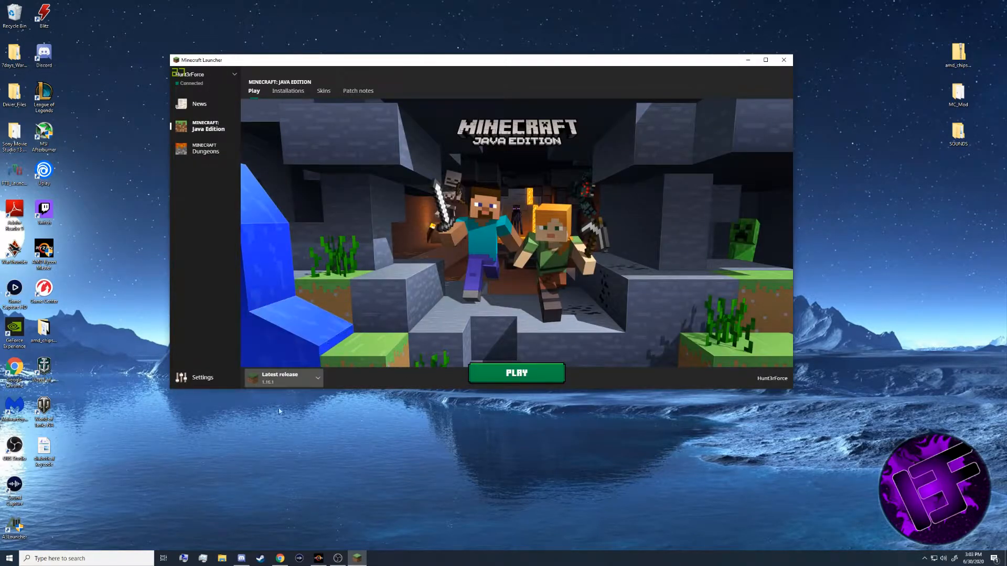
{"action": "mouse_move", "coordinate": [339, 391]}
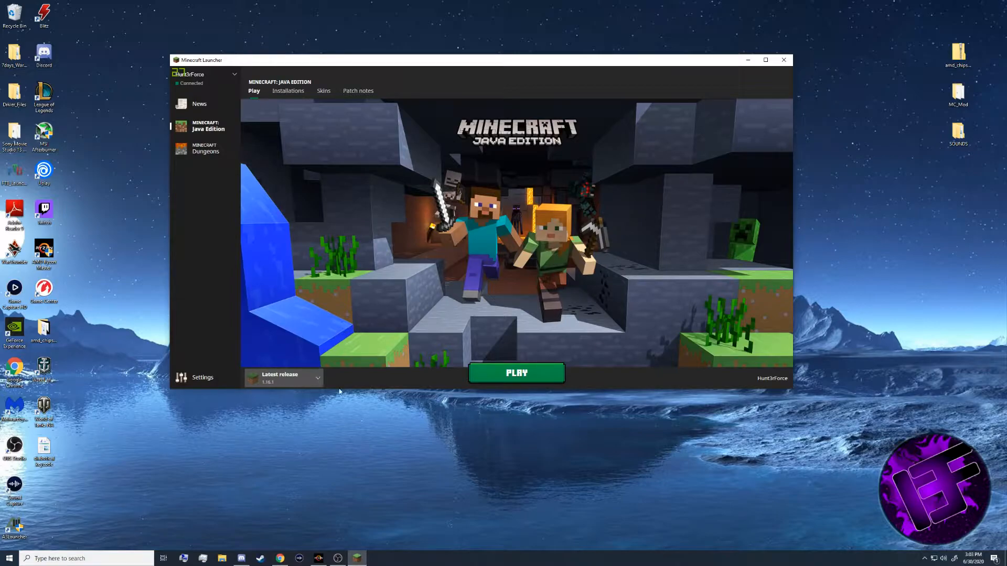
{"action": "mouse_move", "coordinate": [793, 66]}
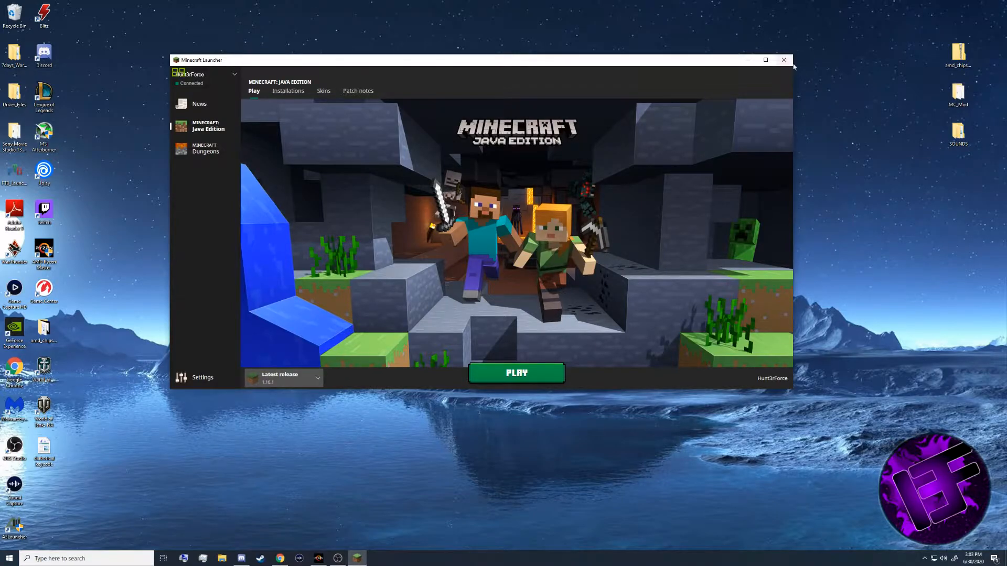
- Close the launcher and set the Fabric installer to Minecraft 1.16.1 with loader 0.8.8+build.202
{"action": "left_click", "coordinate": [783, 60]}
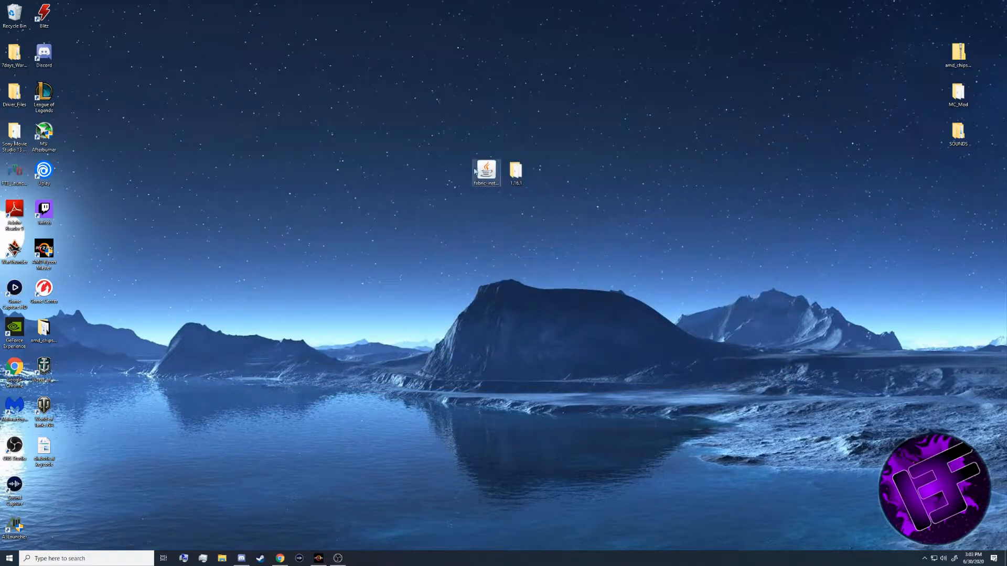
{"action": "mouse_move", "coordinate": [485, 170]}
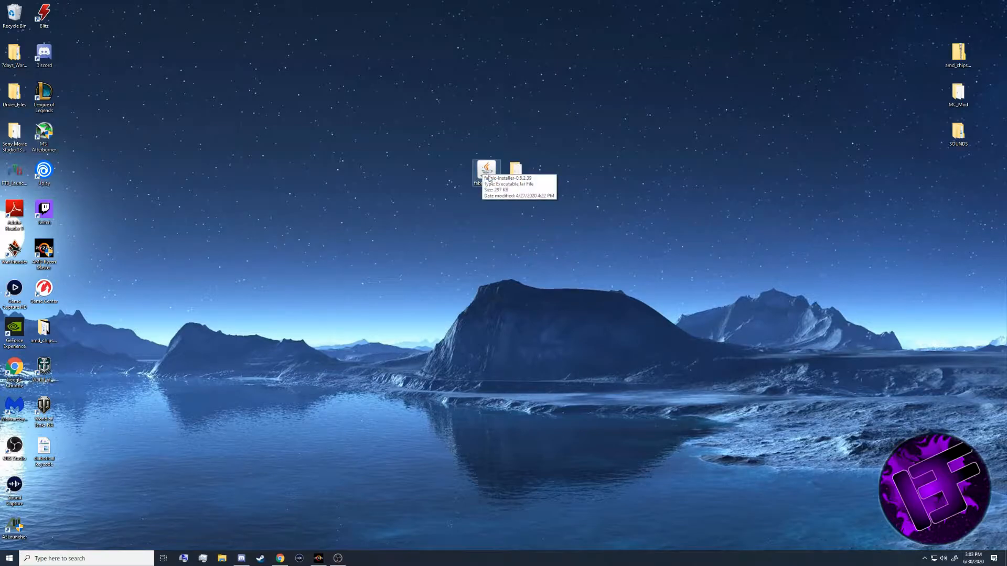
{"action": "double_click", "coordinate": [485, 171]}
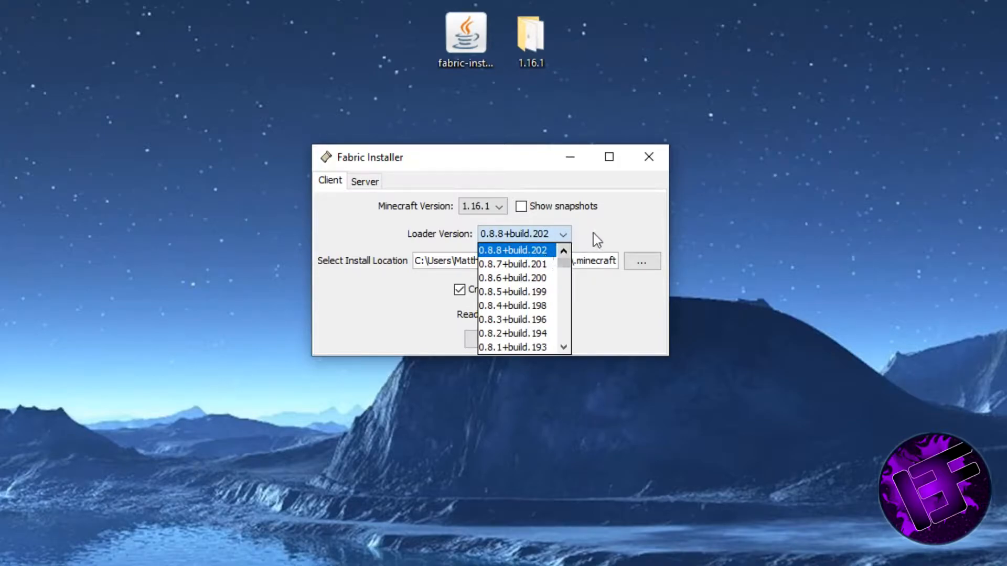
{"action": "left_click", "coordinate": [514, 249]}
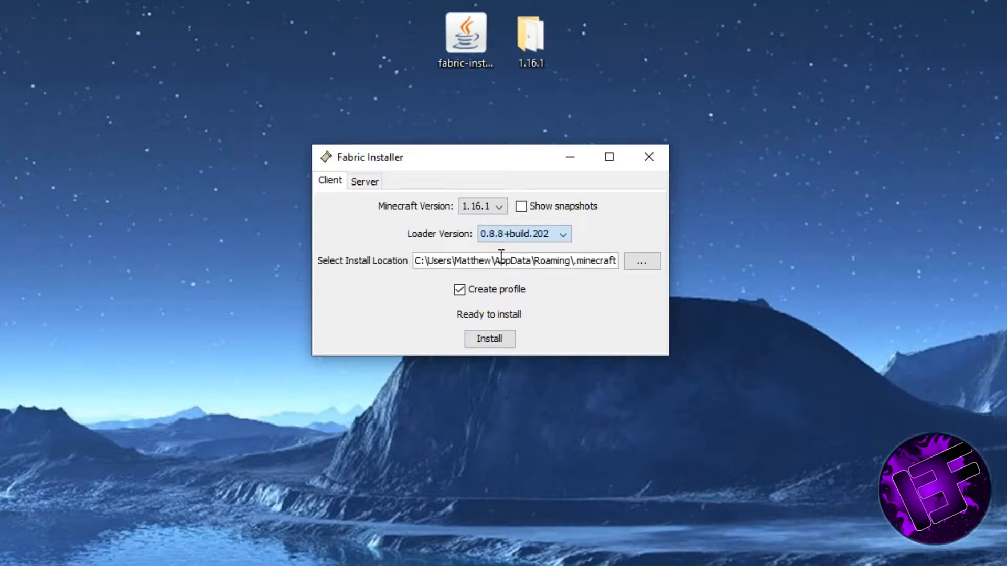
{"action": "mouse_move", "coordinate": [661, 286]}
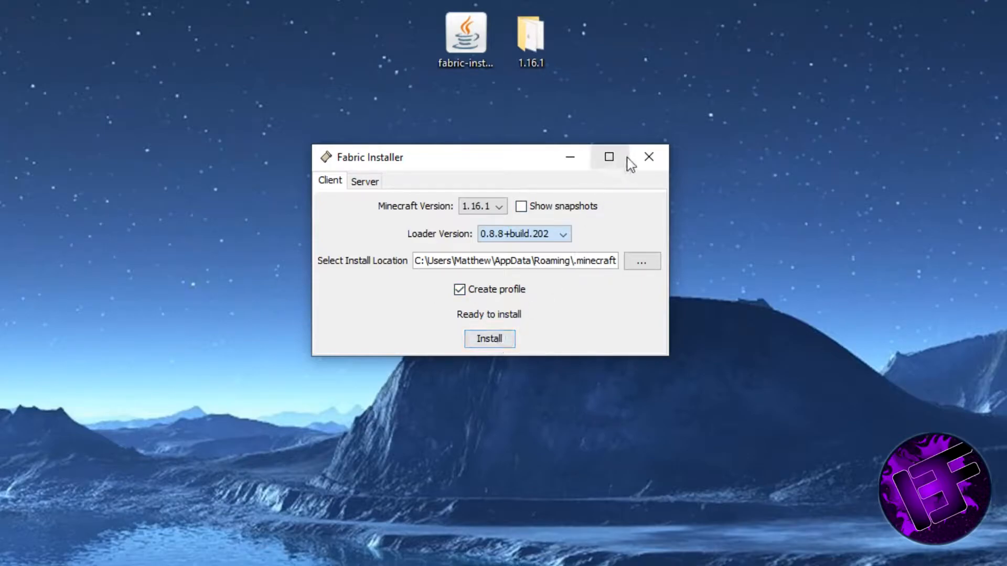
- Close the installer and launch the fabric-loader-1.16.1 profile from the launcher
{"action": "left_click", "coordinate": [648, 156]}
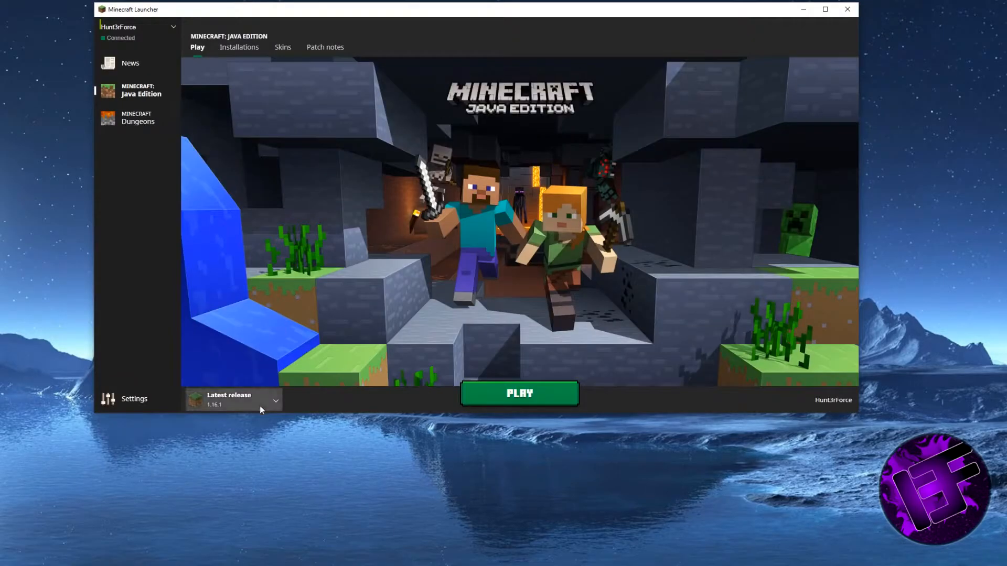
{"action": "left_click", "coordinate": [232, 400]}
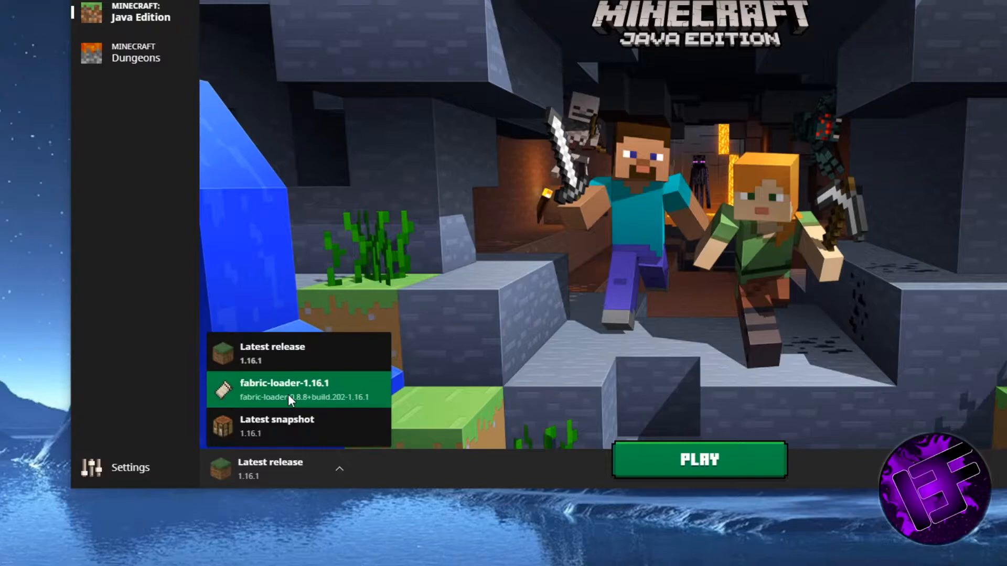
{"action": "left_click", "coordinate": [297, 391]}
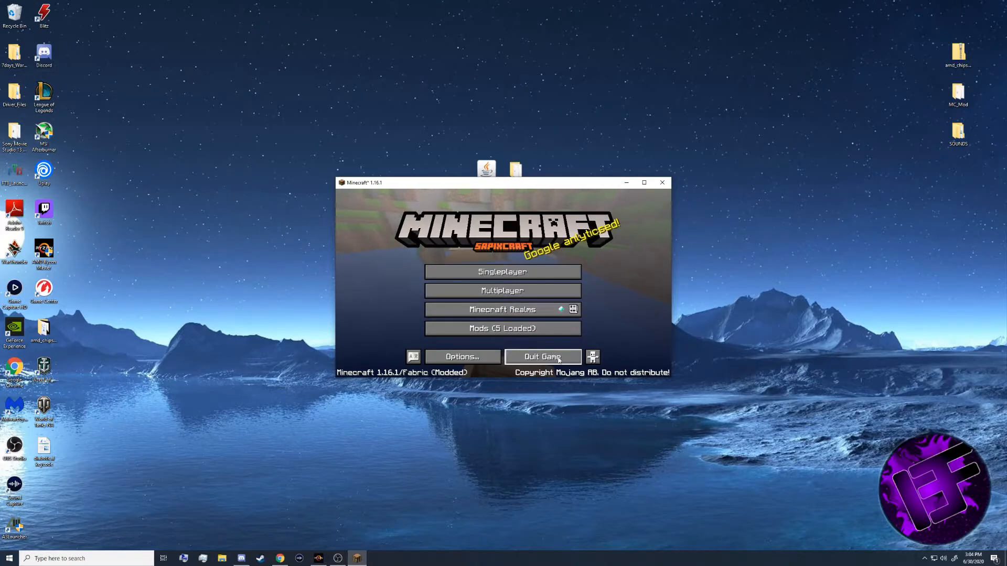
- Quit the game and reach the AppData folder through the Run app
{"action": "left_click", "coordinate": [541, 357]}
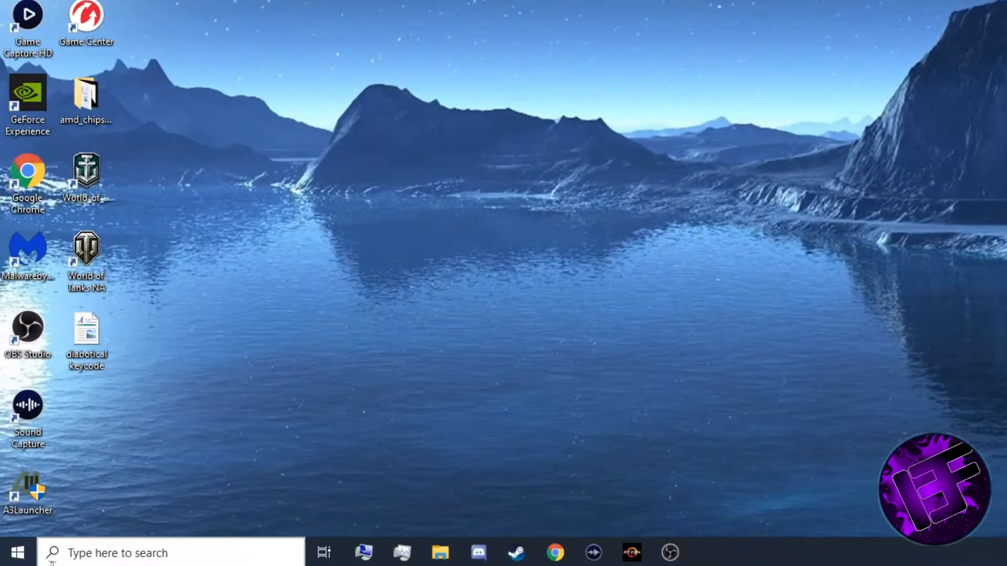
{"action": "type", "text": "run"}
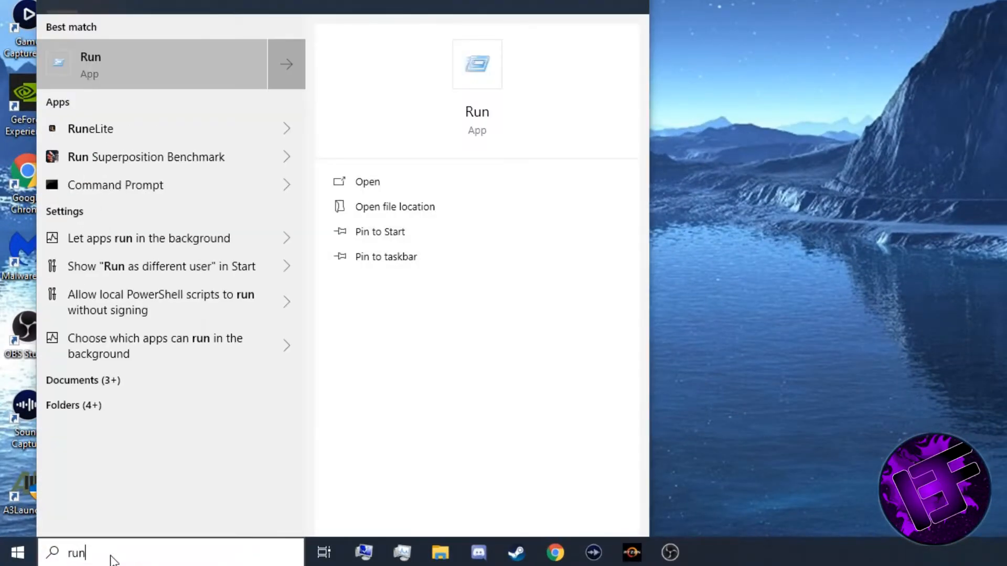
{"action": "left_click", "coordinate": [90, 64]}
{"action": "type", "text": "%APPDATA%"}
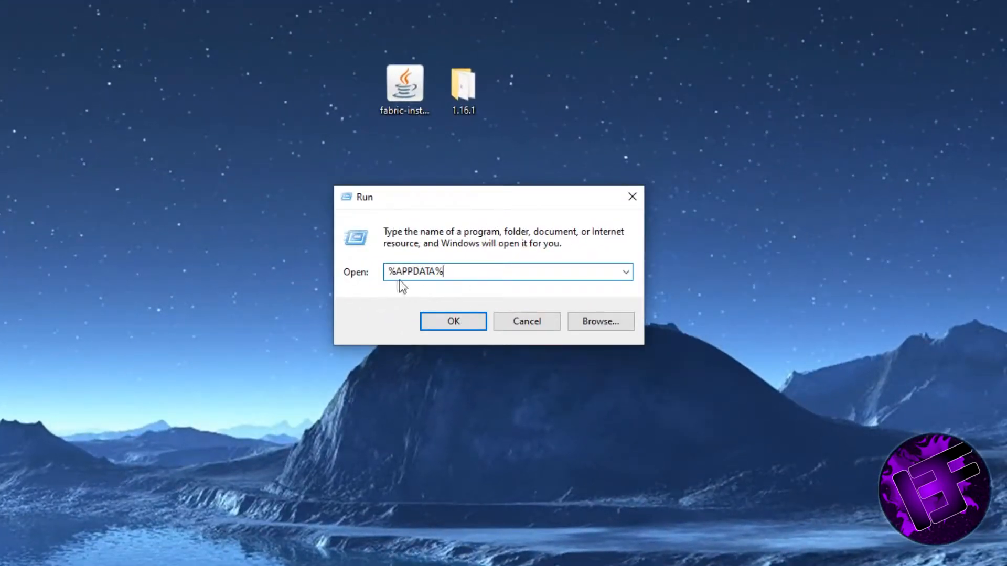
{"action": "left_click", "coordinate": [453, 321]}
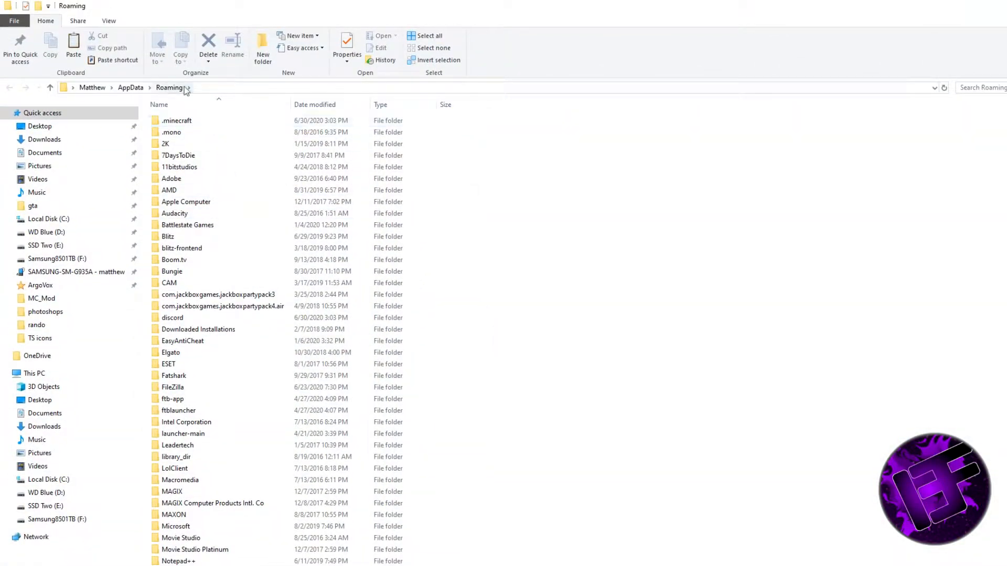
- Browse into the .minecraft folder and its mods subfolder in File Explorer
{"action": "left_click", "coordinate": [176, 120]}
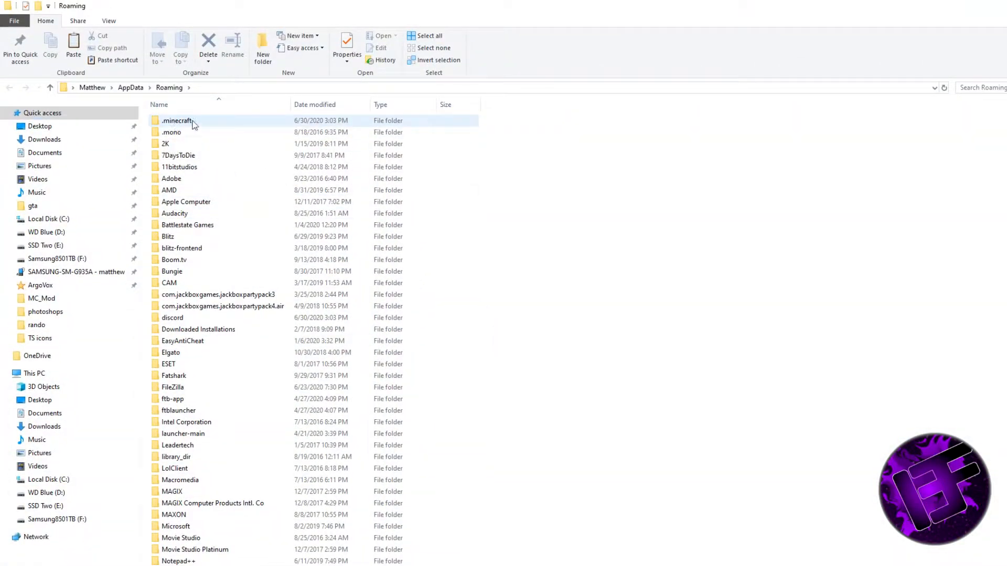
{"action": "double_click", "coordinate": [177, 119]}
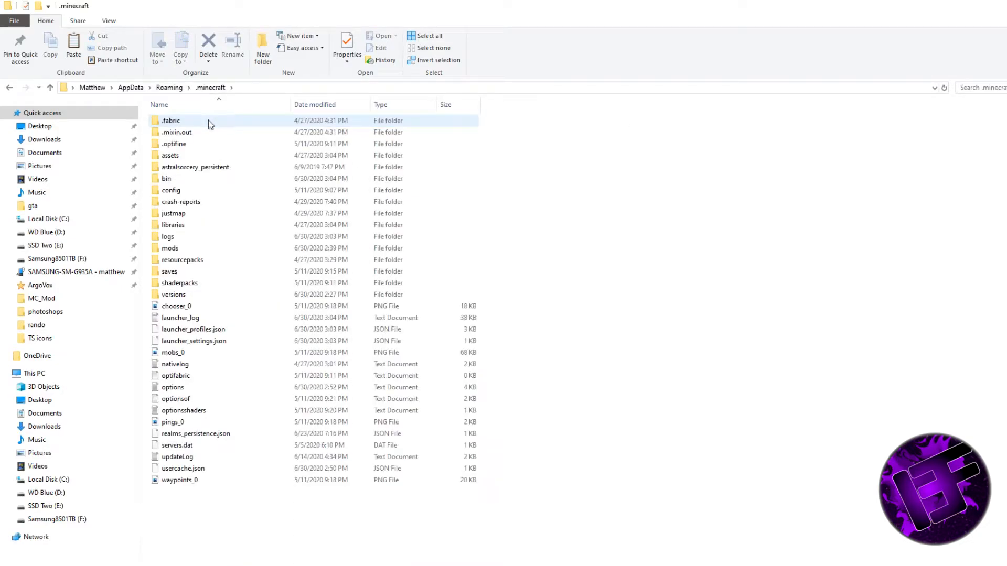
{"action": "double_click", "coordinate": [171, 248]}
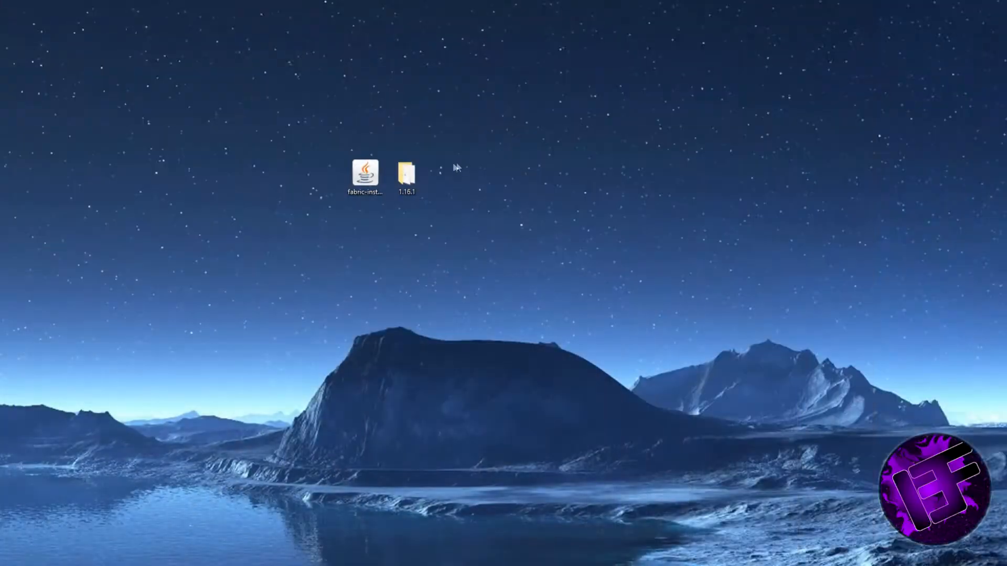
- Copy the five mod jars from the 1.16.1 folder into mods and restart the Fabric profile
{"action": "double_click", "coordinate": [405, 173]}
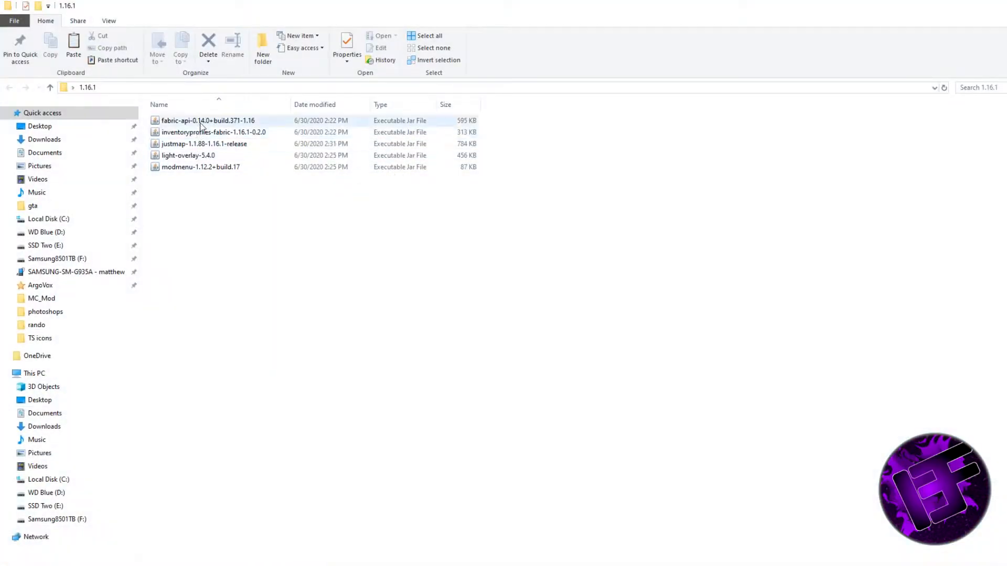
{"action": "left_click", "coordinate": [207, 120]}
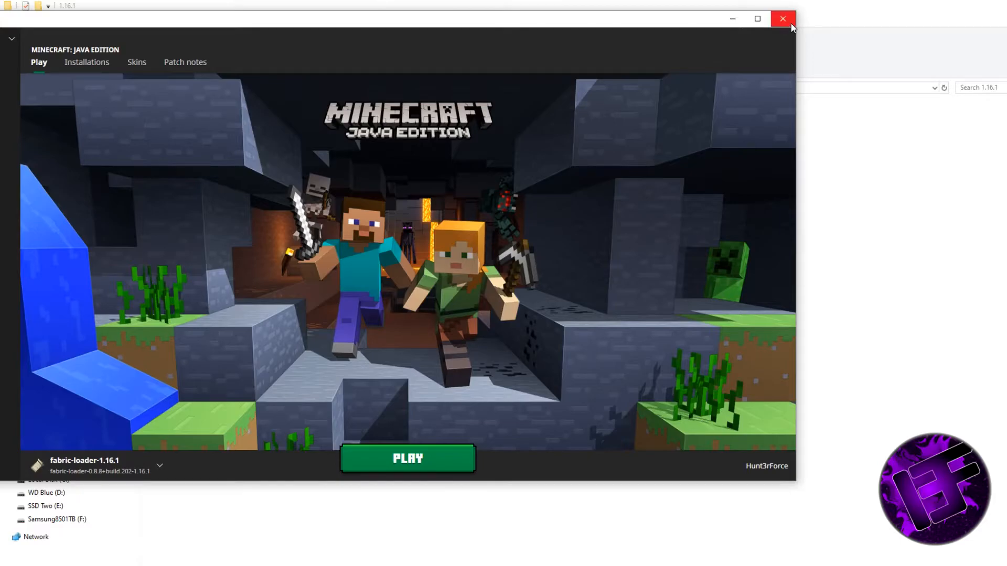
{"action": "left_click", "coordinate": [782, 19]}
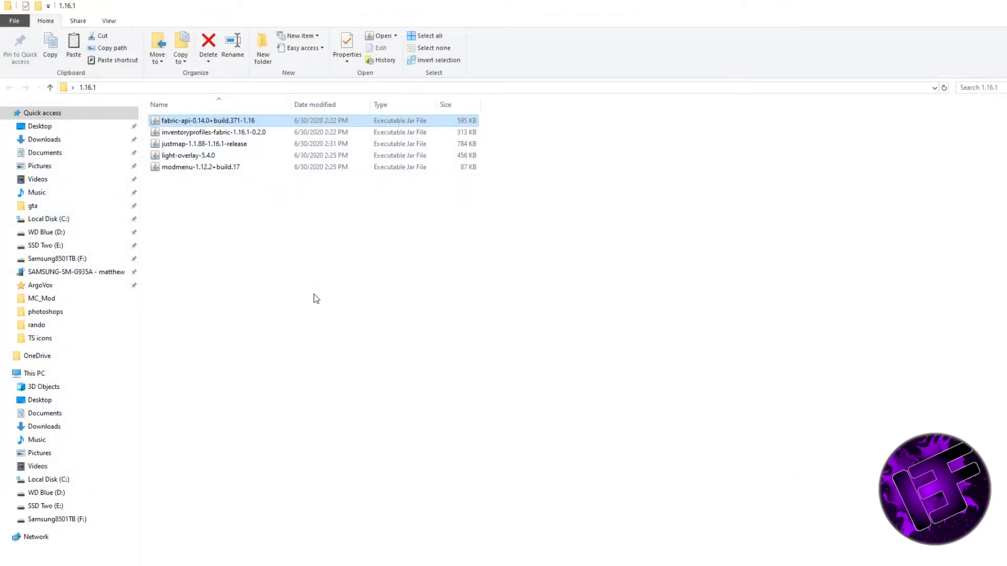
{"action": "left_click", "coordinate": [213, 132]}
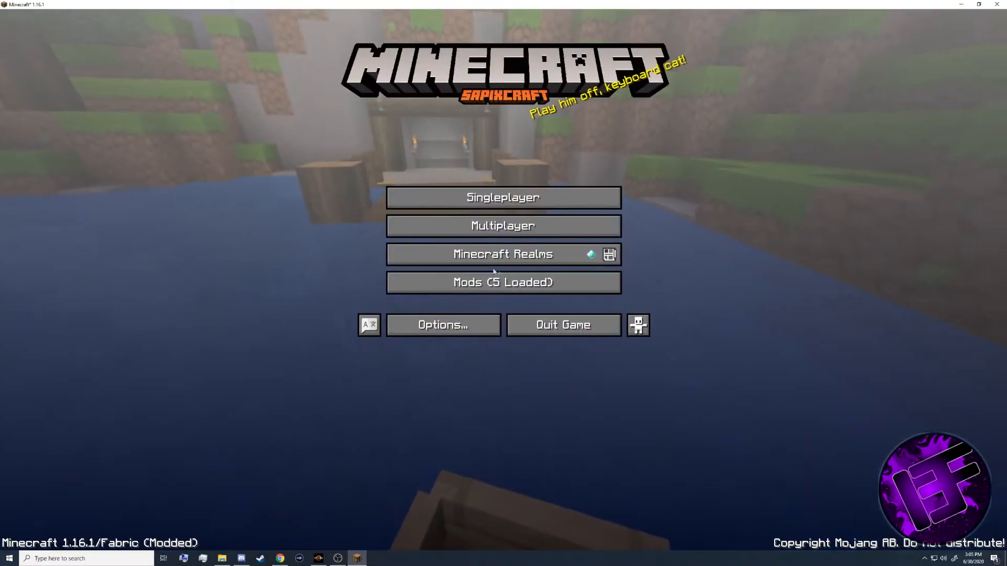
- Review the five loaded mods (AppleSkin, Inventory Profiles, Just Map, Light Overlay, Mod Menu) and leave the list
{"action": "left_click", "coordinate": [502, 283]}
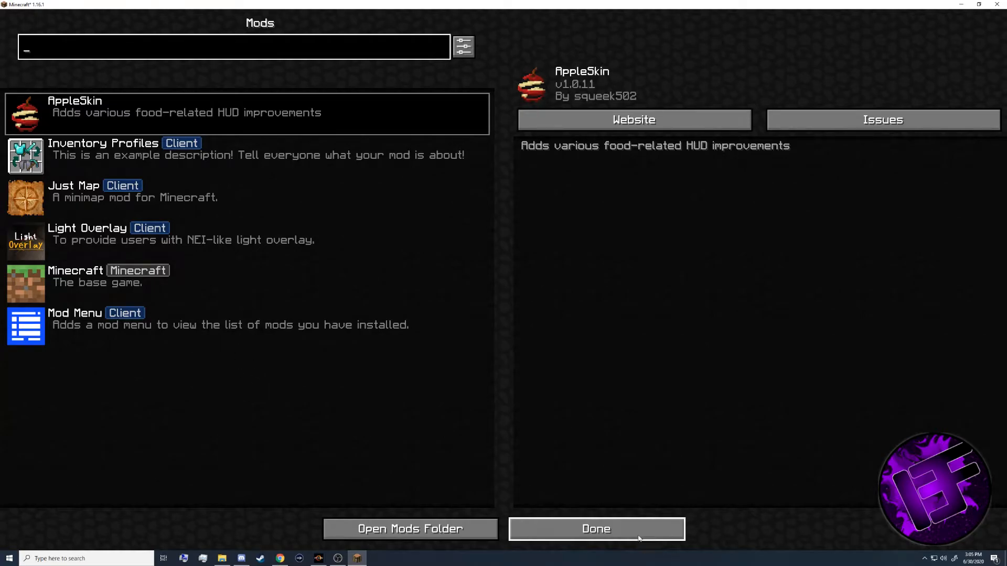
{"action": "left_click", "coordinate": [596, 529]}
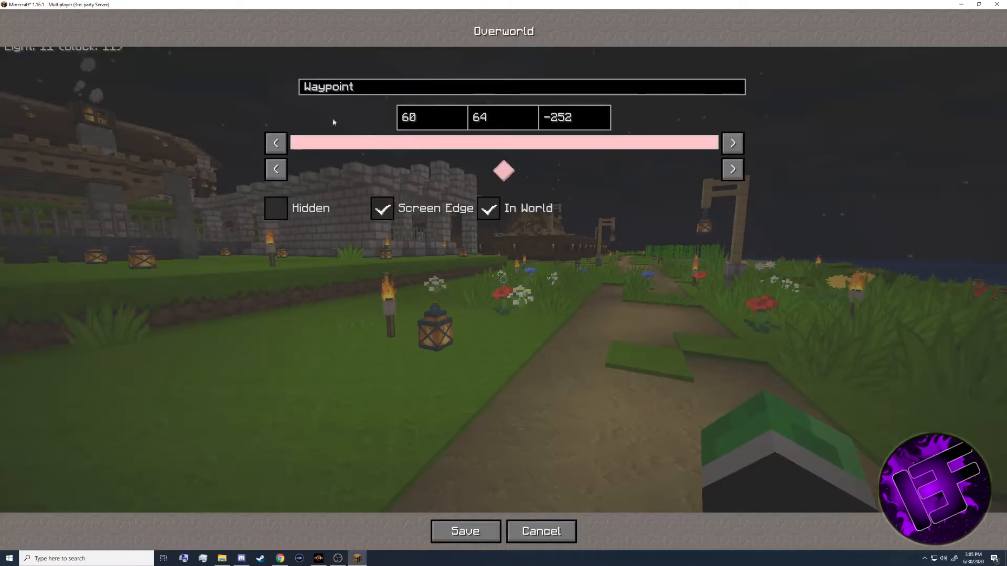
- Save the new waypoint at 60, 64, -252 and continue playing on the server
{"action": "left_click", "coordinate": [276, 169]}
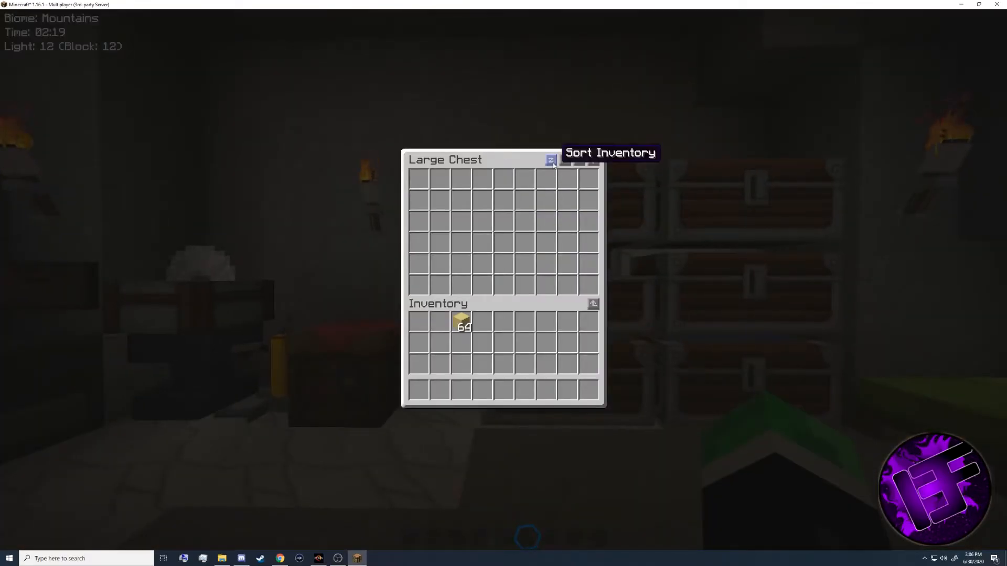
- Sort the large chest's items with the Inventory Profiles sort modes, then view the survival inventory with five stacks of 64 blocks
{"action": "left_click", "coordinate": [551, 159]}
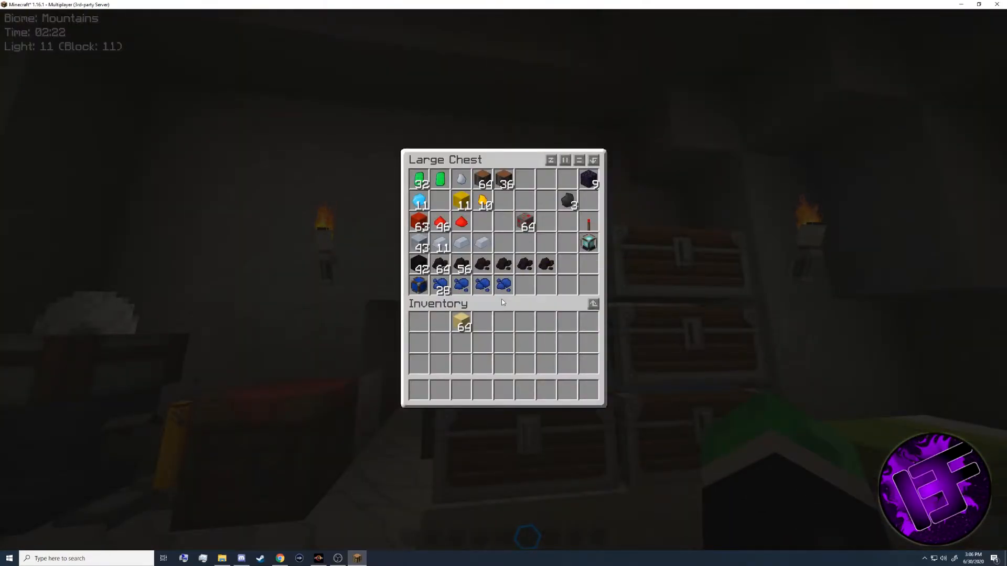
{"action": "left_click", "coordinate": [564, 159]}
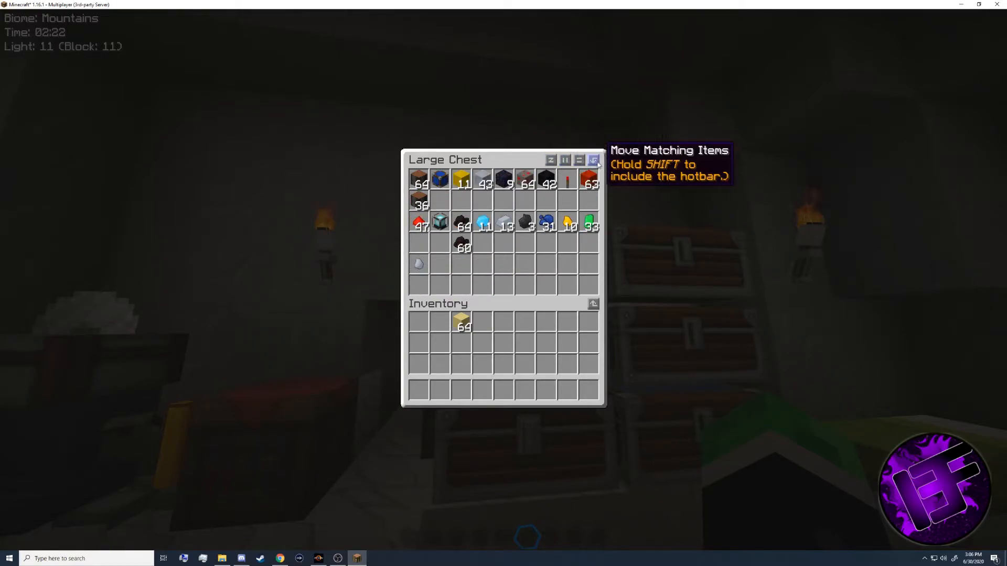
{"action": "left_click", "coordinate": [592, 159]}
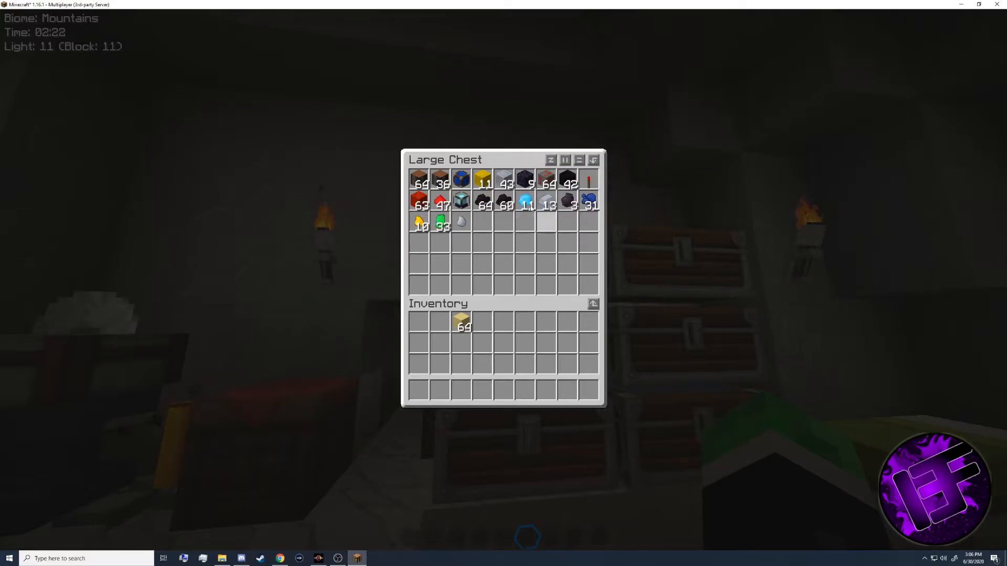
{"action": "left_click", "coordinate": [551, 159]}
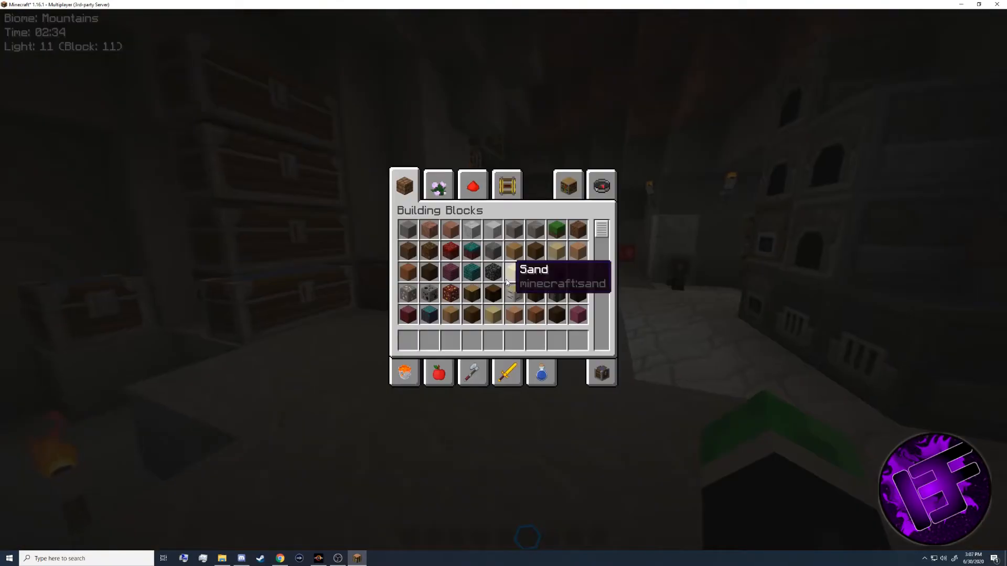
{"action": "mouse_move", "coordinate": [533, 292]}
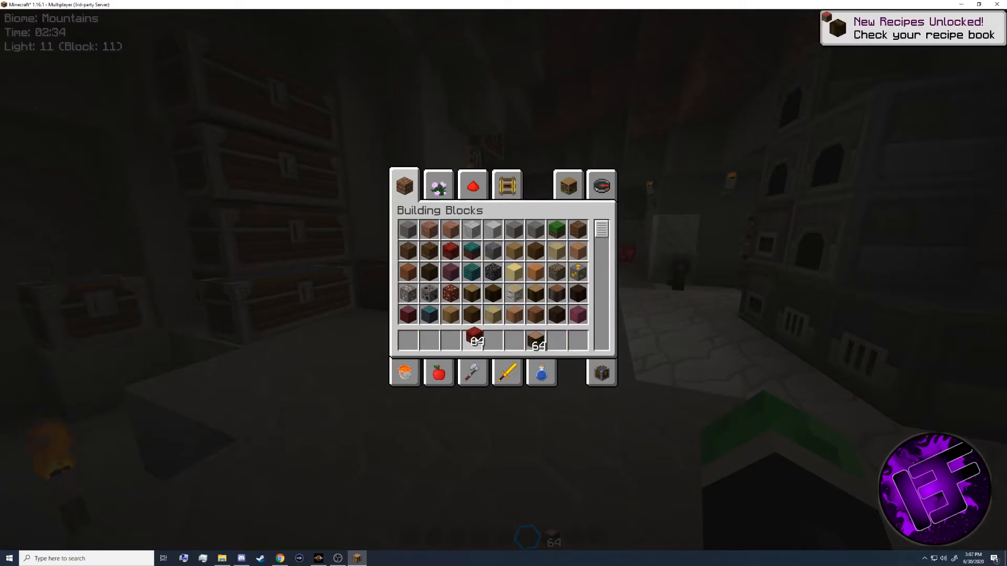
{"action": "mouse_move", "coordinate": [600, 373]}
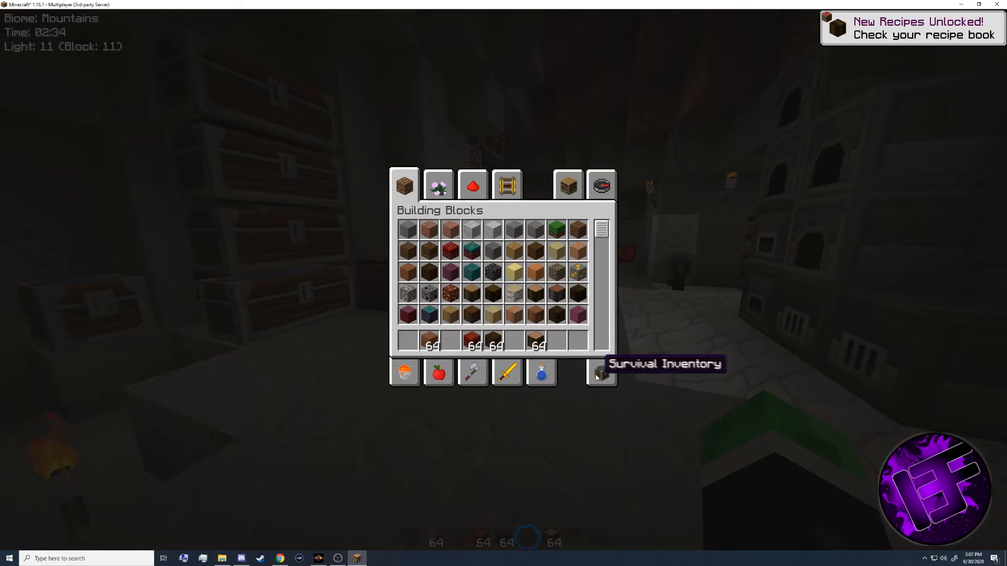
{"action": "left_click", "coordinate": [600, 185]}
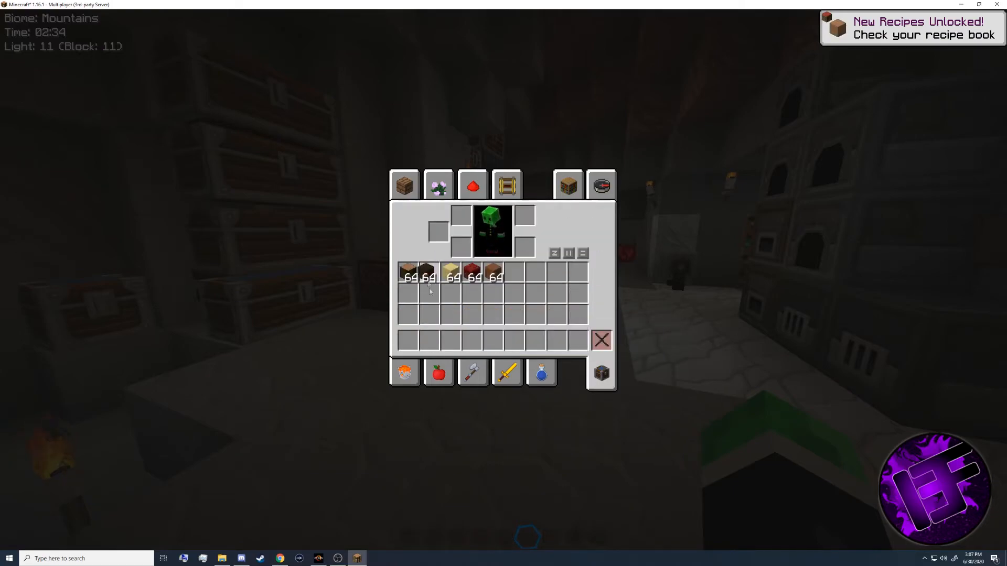